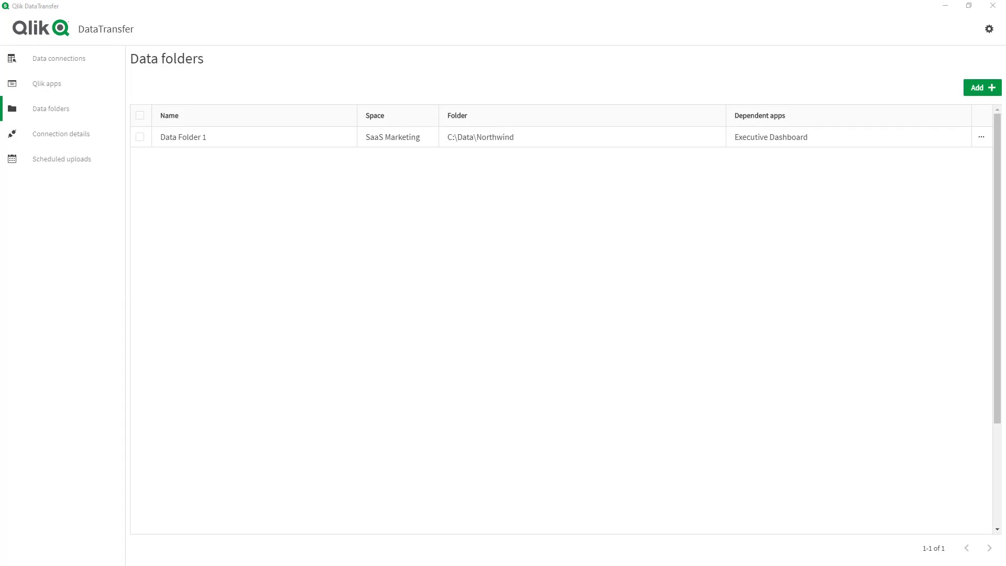
pyautogui.moveTo(461, 358)
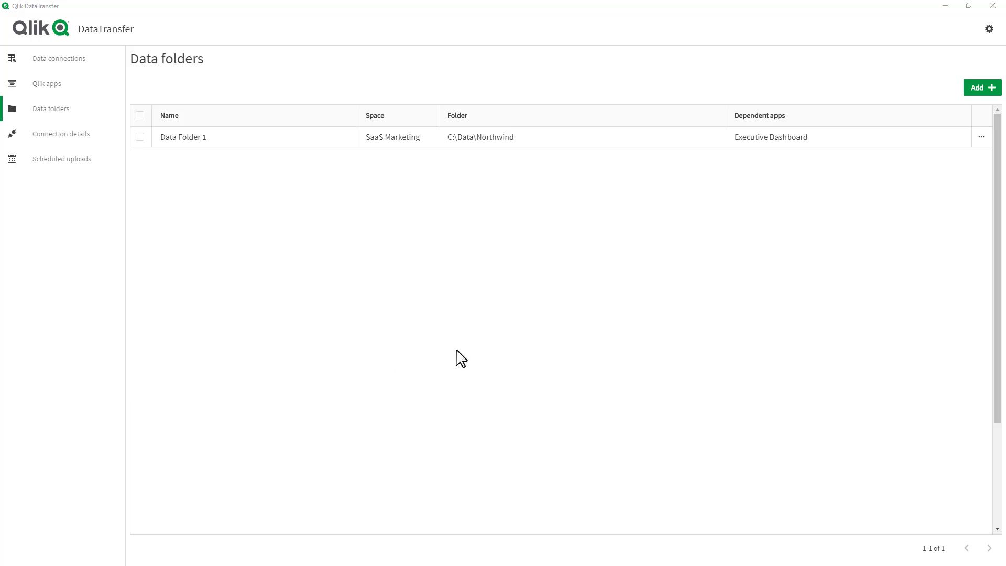
pyautogui.moveTo(517, 339)
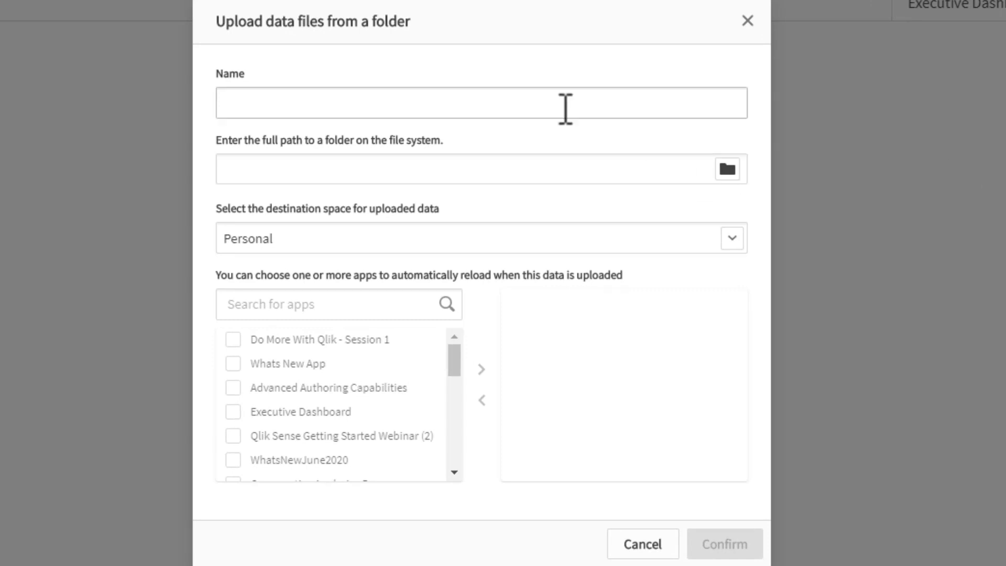
# Step: Name the new data folder 'game inventory' and choose C:\Data\DataTransferFolder as its source
pyautogui.write('game inve')
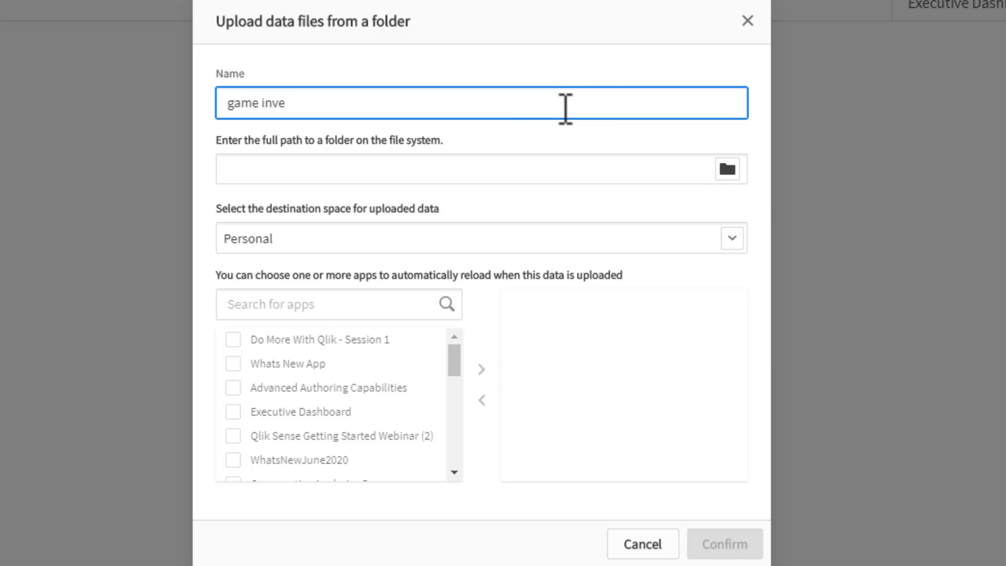
pyautogui.write('ntory')
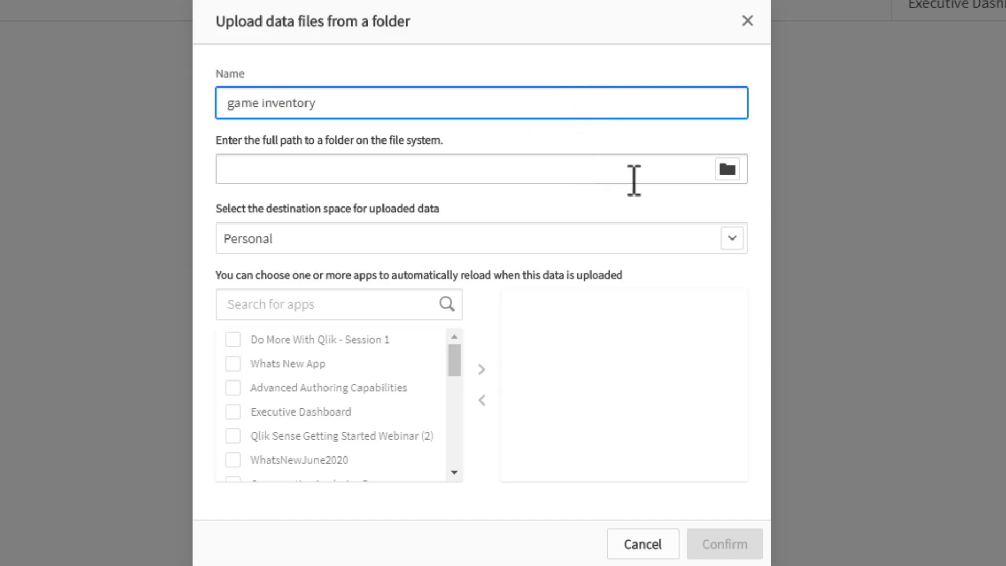
pyautogui.click(727, 168)
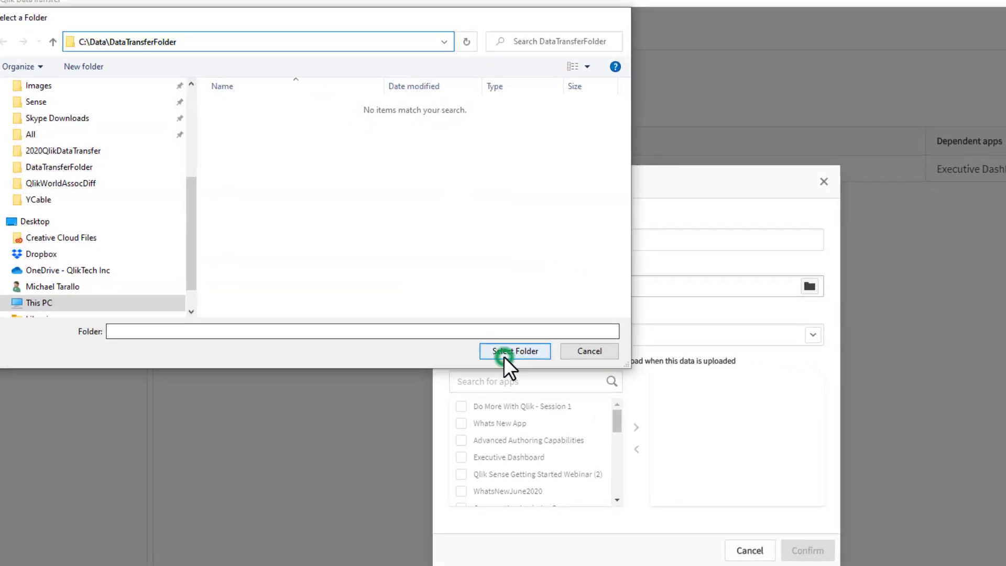
pyautogui.click(514, 352)
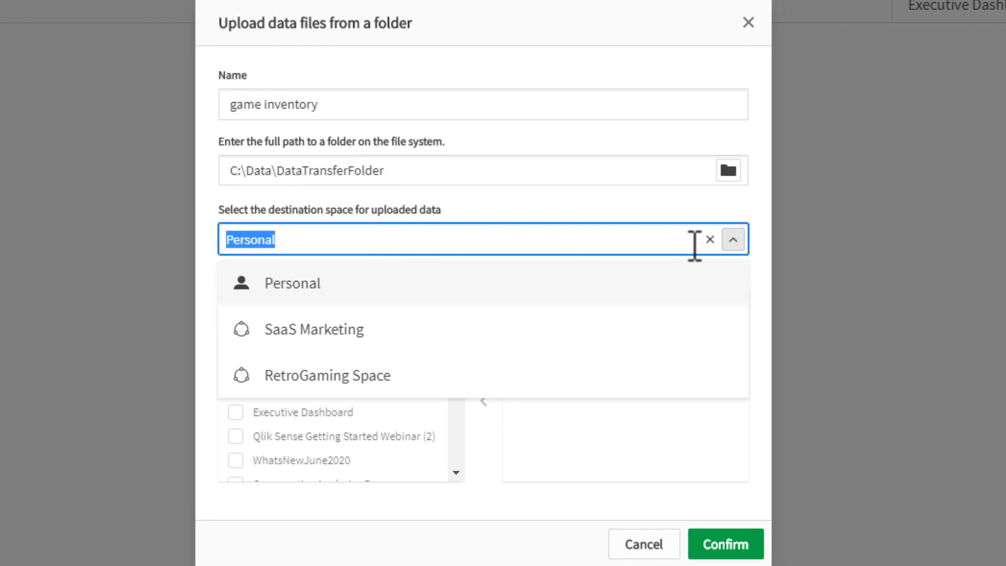
# Step: Target RetroGaming Space, add Game Inventory - v1 to the reload list, and confirm the data folder
pyautogui.click(327, 375)
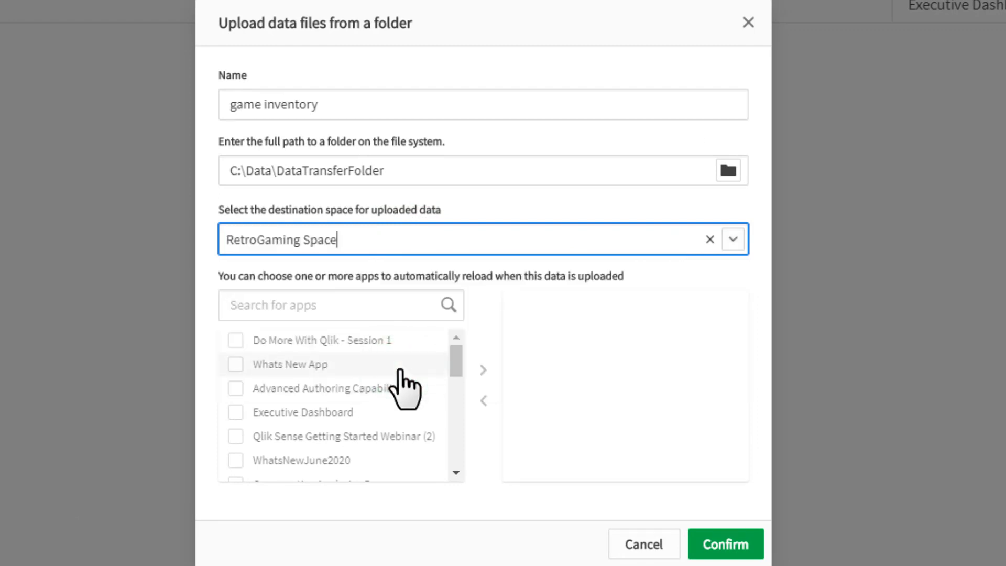
pyautogui.scroll(-3)
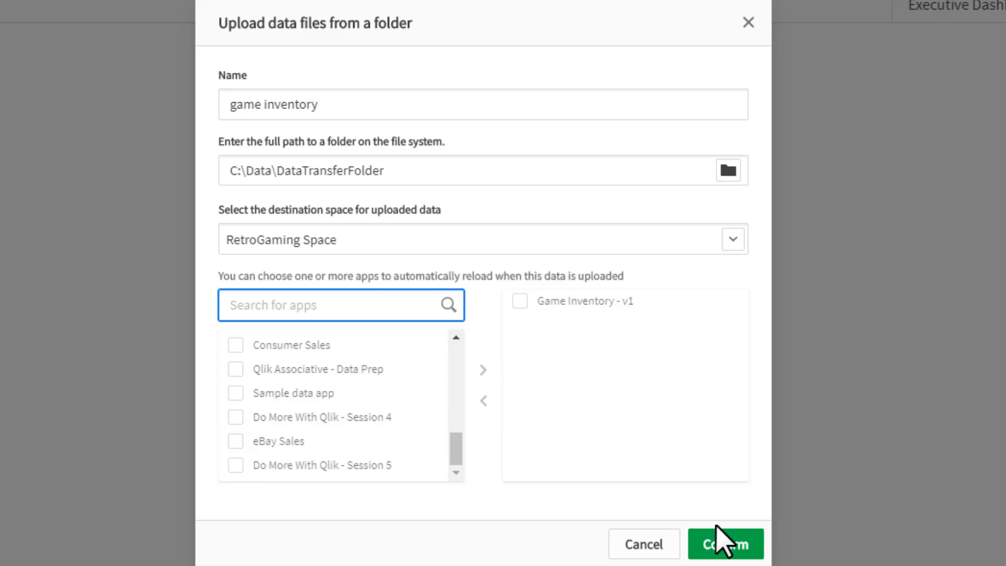
pyautogui.click(725, 544)
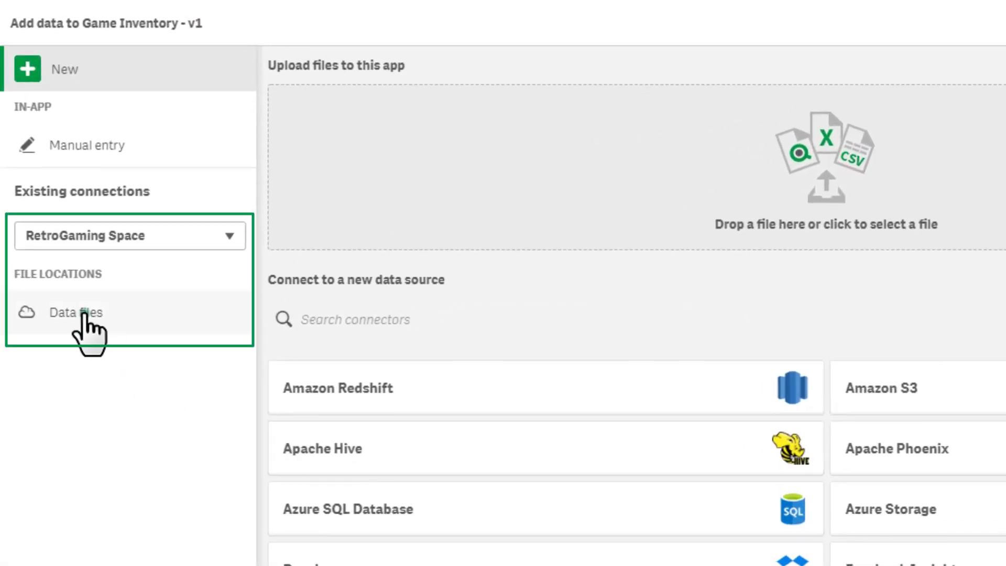
# Step: Load Sheet1 of the game inventory spreadsheet from RetroGaming Space data files into the app
pyautogui.click(76, 313)
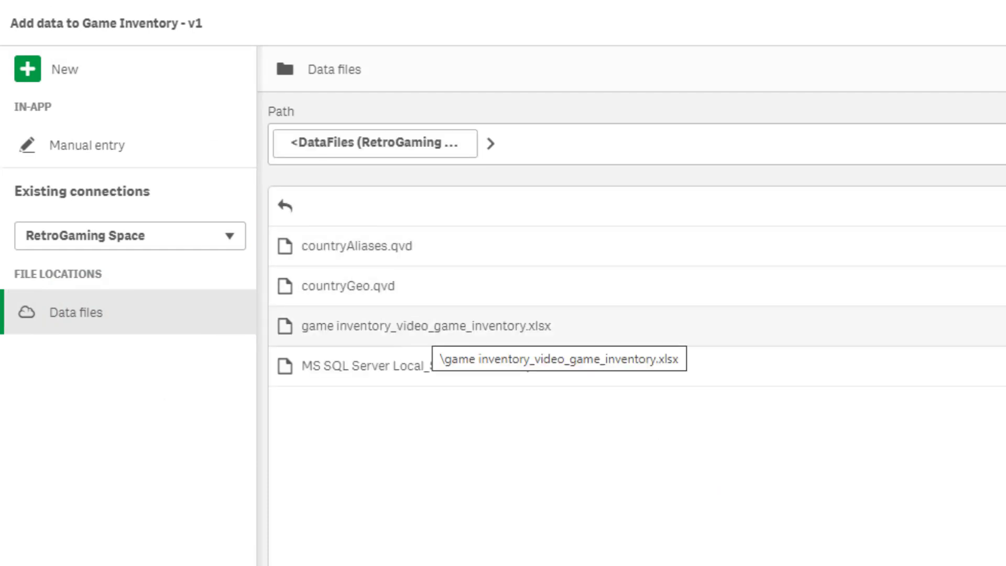
pyautogui.click(425, 326)
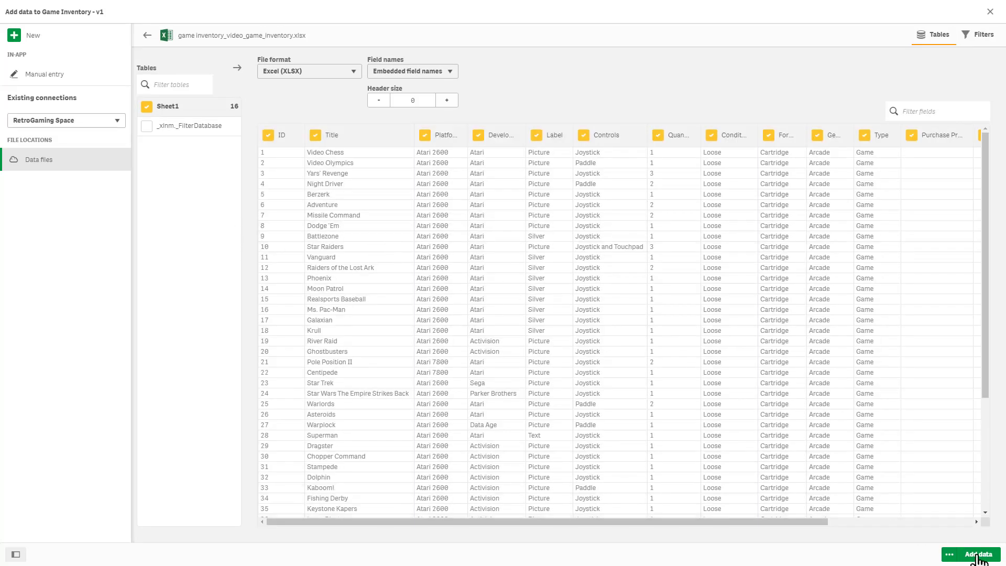
pyautogui.click(978, 555)
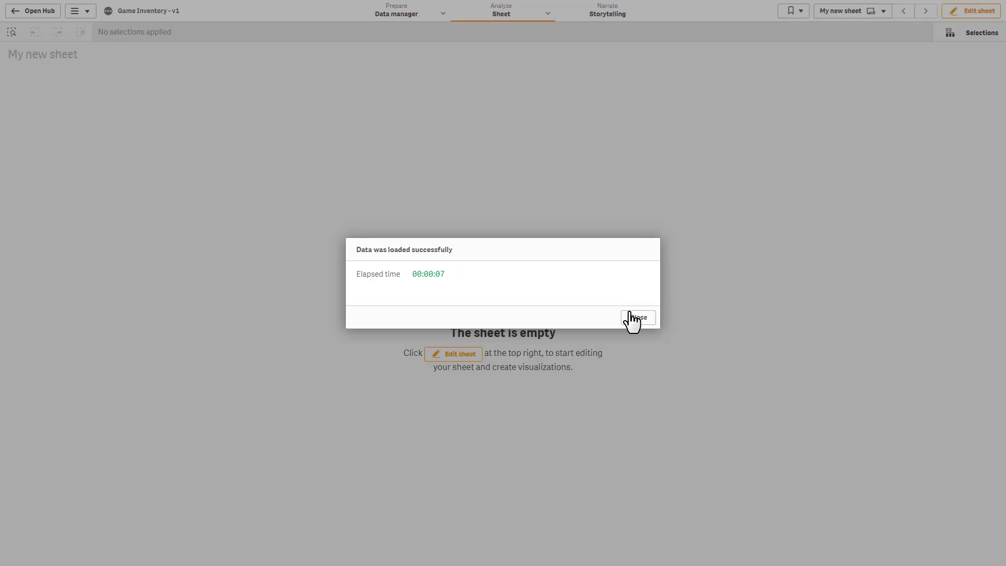
# Step: Dismiss the load-success message, switch to Insights, and begin a 'how m' question
pyautogui.click(638, 318)
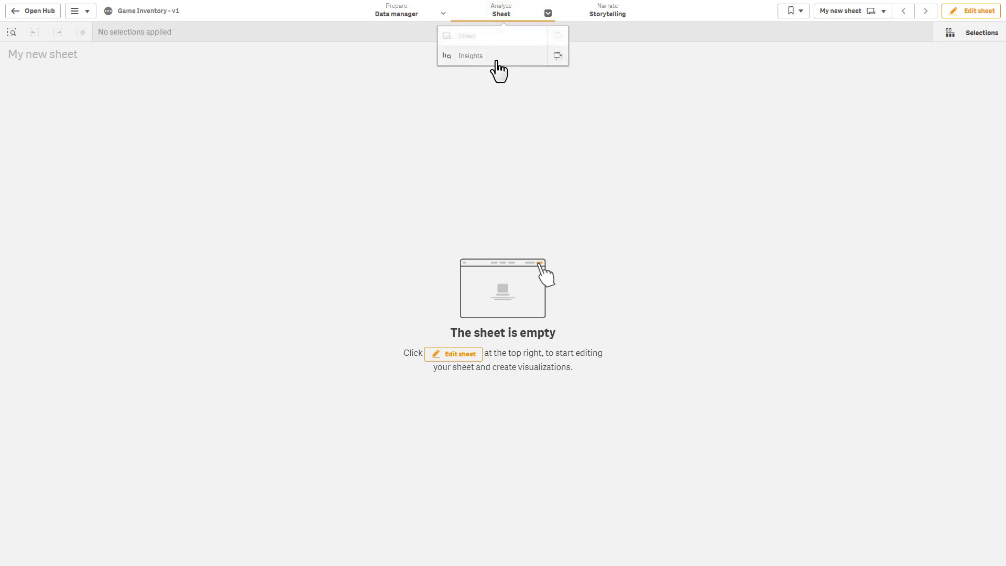
pyautogui.click(471, 55)
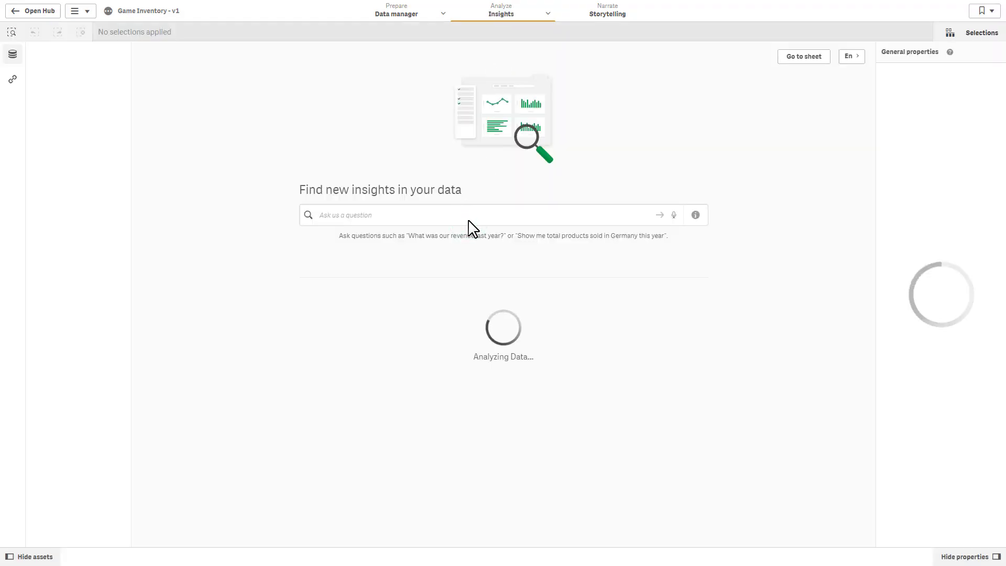
pyautogui.moveTo(473, 222)
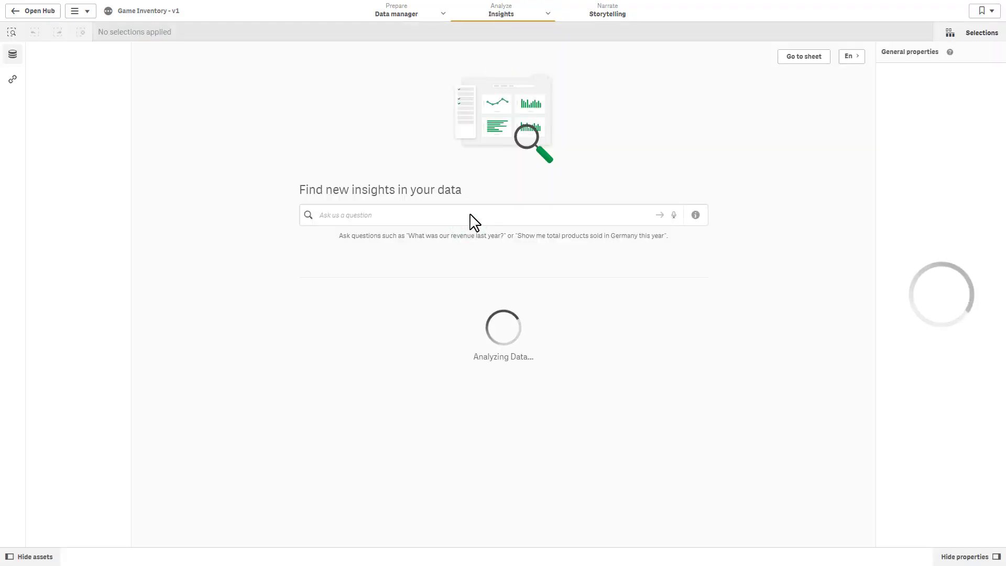
pyautogui.write('how m')
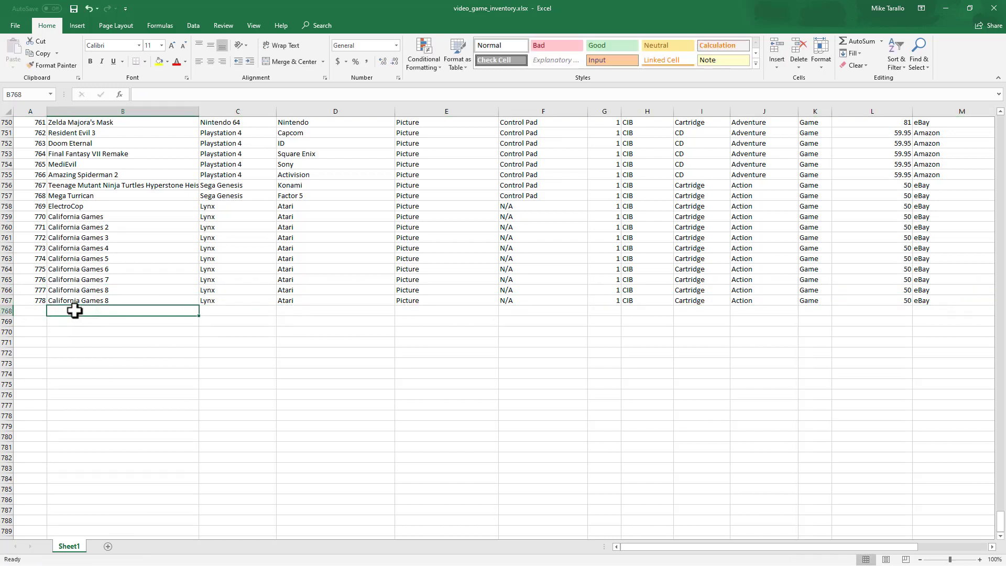
# Step: Retitle record ID 778 as 'California Games 9' in cell B767
pyautogui.write('California Games 9')
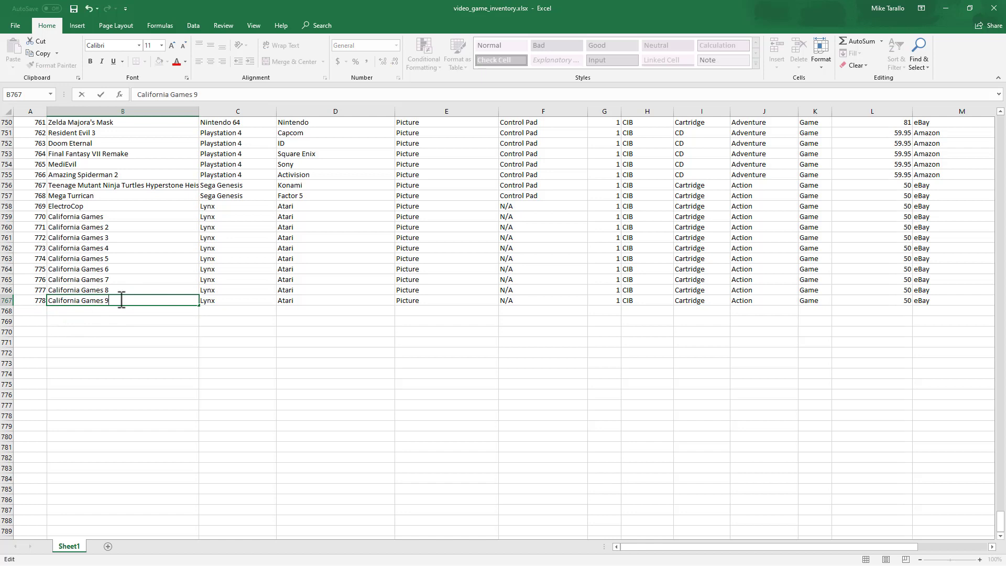
pyautogui.press('enter')
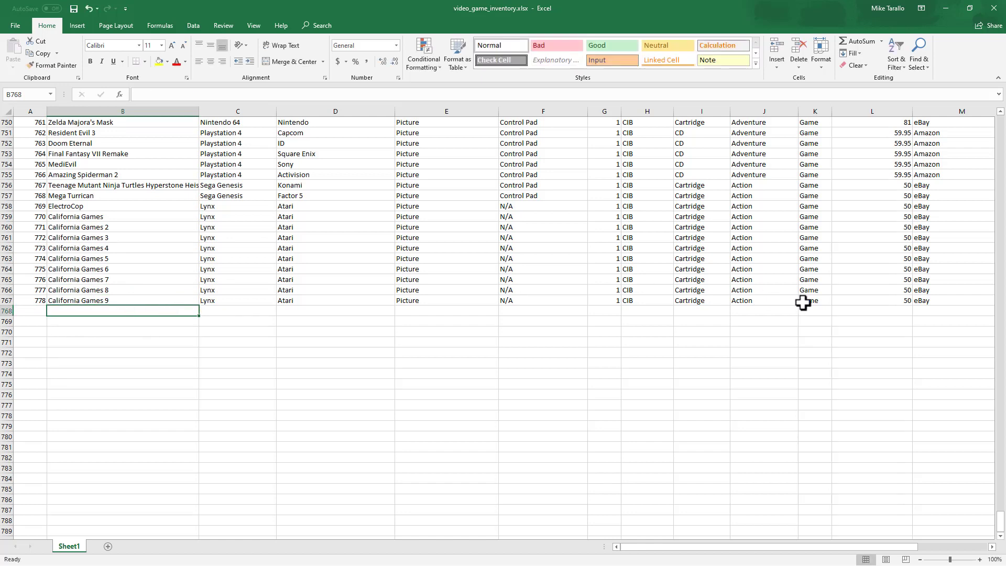